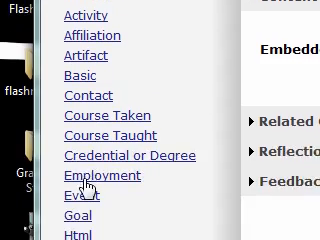
Step: Scroll the content type list down to reach the Html item type
scroll("down", 3)
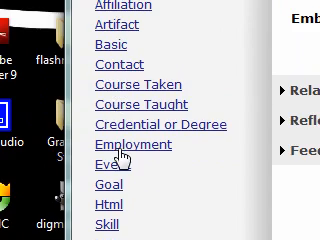
scroll("down", 3)
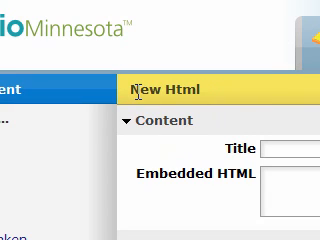
Step: Enter 'My Movie' as the title of the new HTML item
scroll("down", 3)
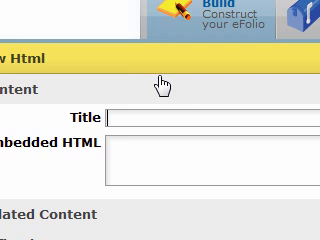
type("My Movi")
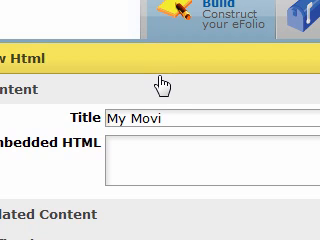
type("e")
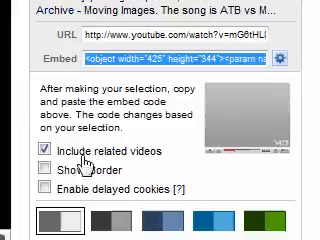
Step: Uncheck 'Include related videos' in the YouTube embed options before copying the code
left_click(46, 152)
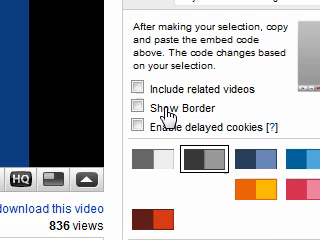
scroll("up", 3)
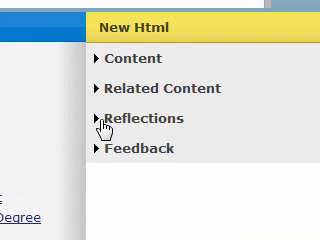
mouse_move(180, 94)
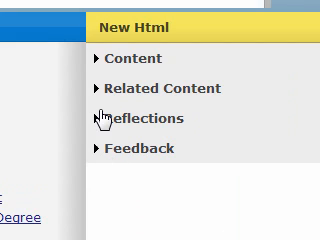
mouse_move(96, 96)
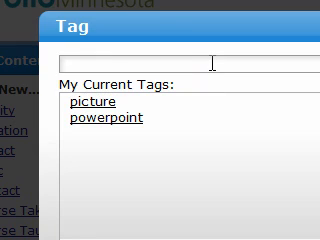
Step: Add the tag 'video' to the My Movie item
type("video")
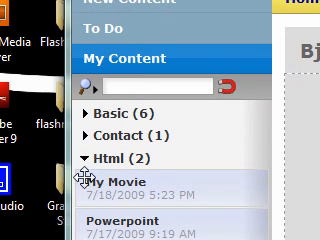
Step: Scroll the My Content sidebar to see My Movie listed under Html
scroll("down", 3)
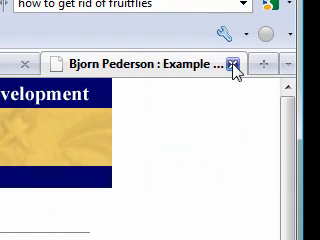
Step: Close the Example page browser tab to return to the eFolio dashboard
left_click(236, 56)
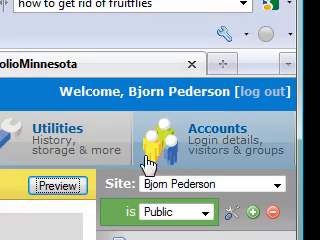